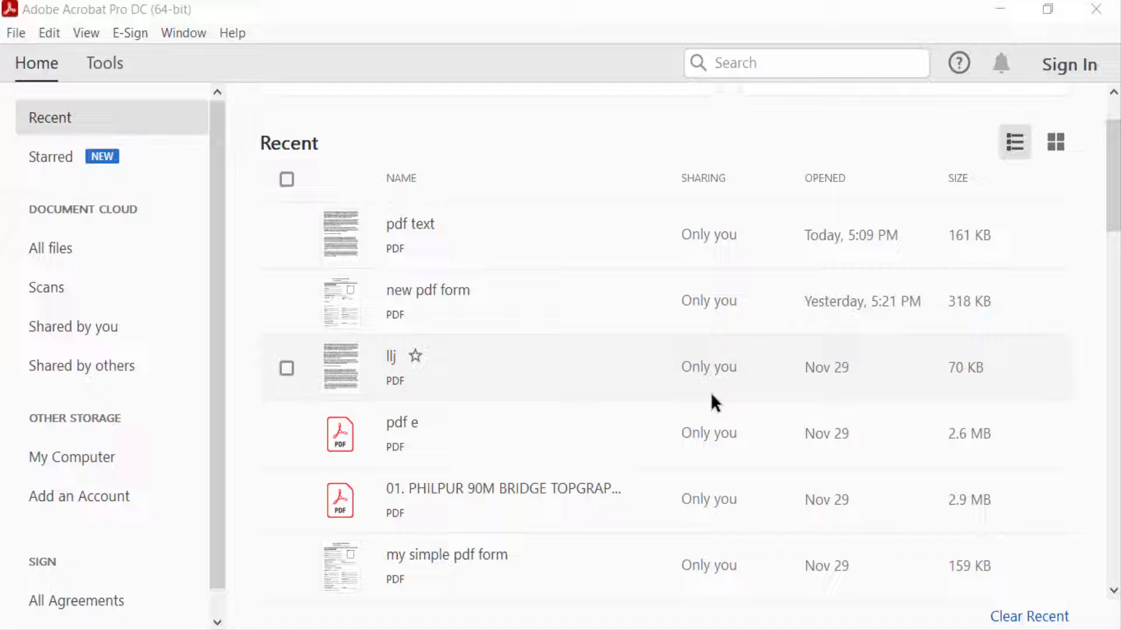
Step: Open 'pdf text' from the Recent list and scroll to its second page
{"action": "double_click", "coordinate": [410, 224]}
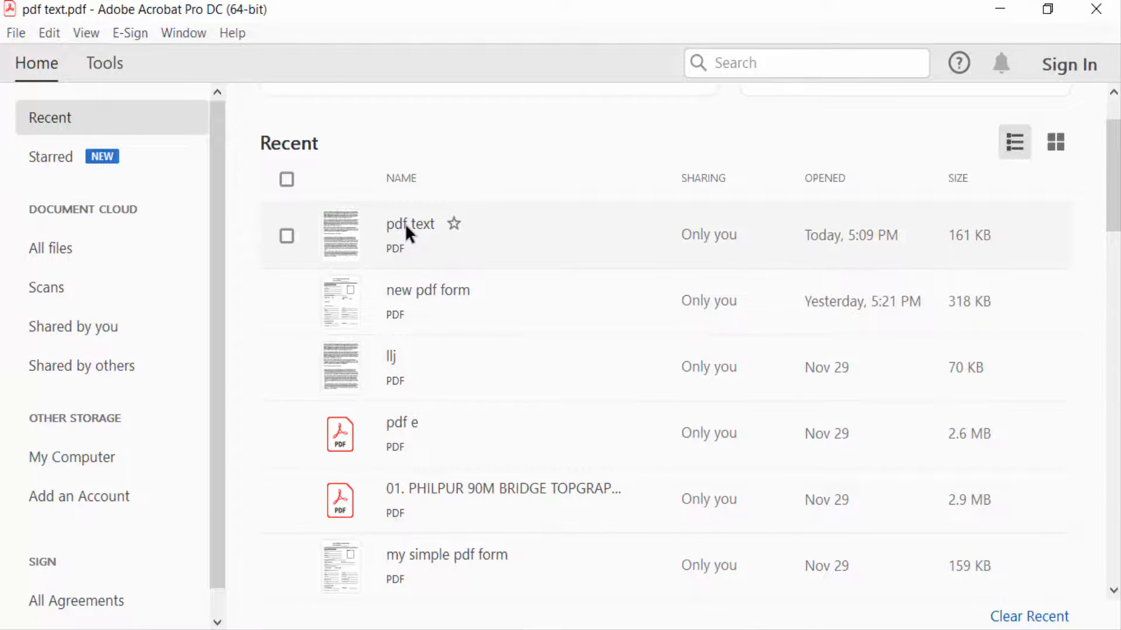
{"action": "double_click", "coordinate": [410, 224]}
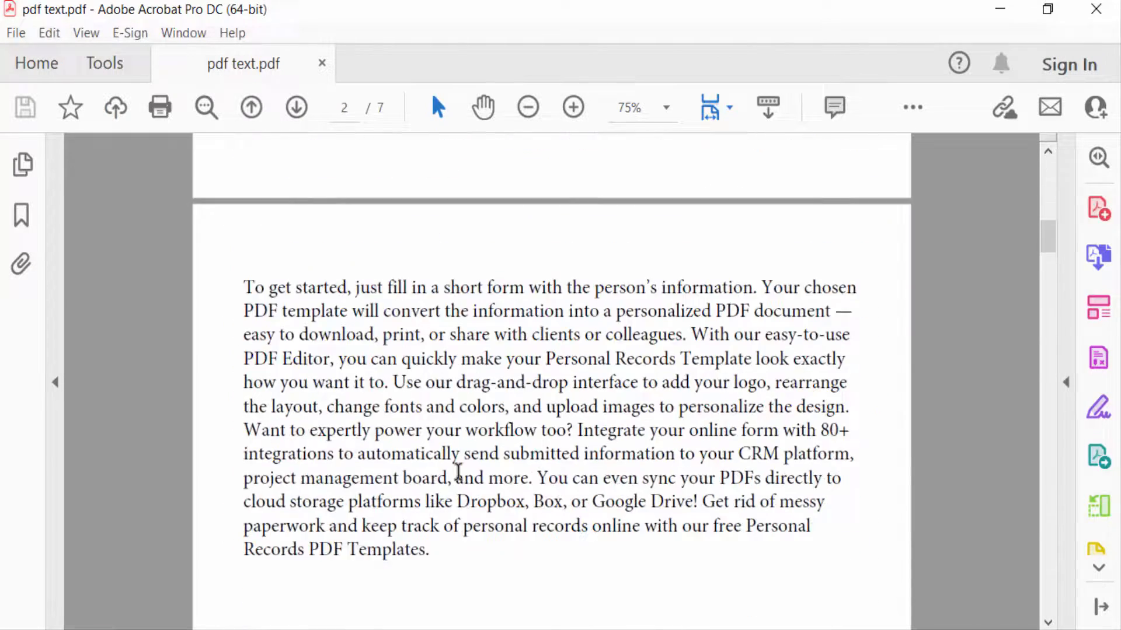
{"action": "scroll", "scroll_direction": "down", "scroll_amount": 3}
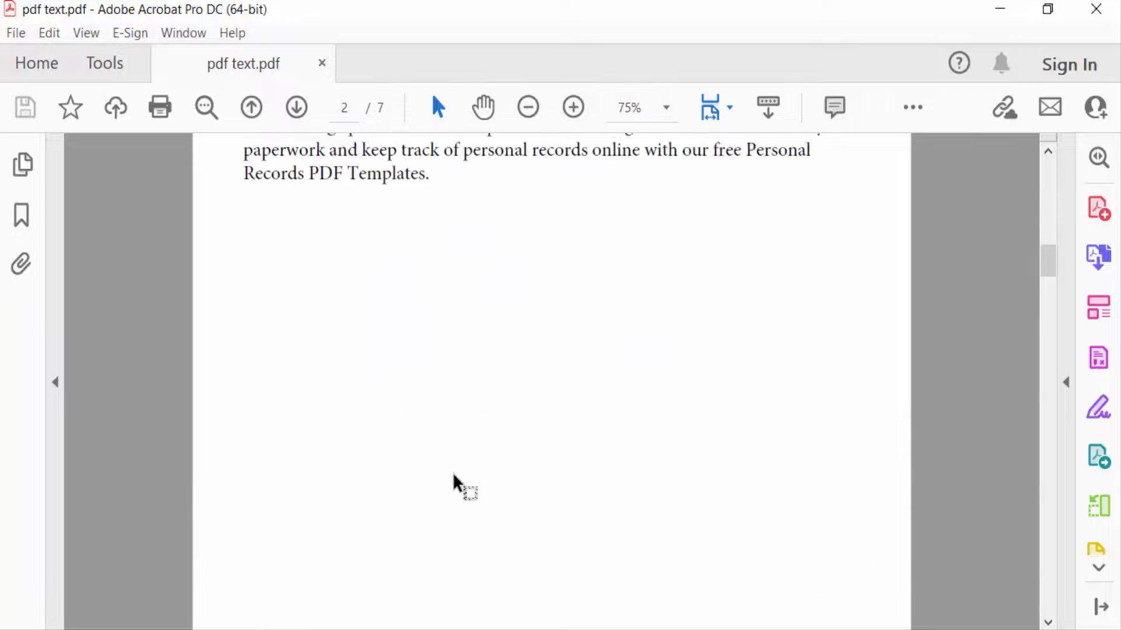
Step: Show the Page Thumbnails pane and jump to page 4, the Simple Registration Form
{"action": "left_click", "coordinate": [22, 166]}
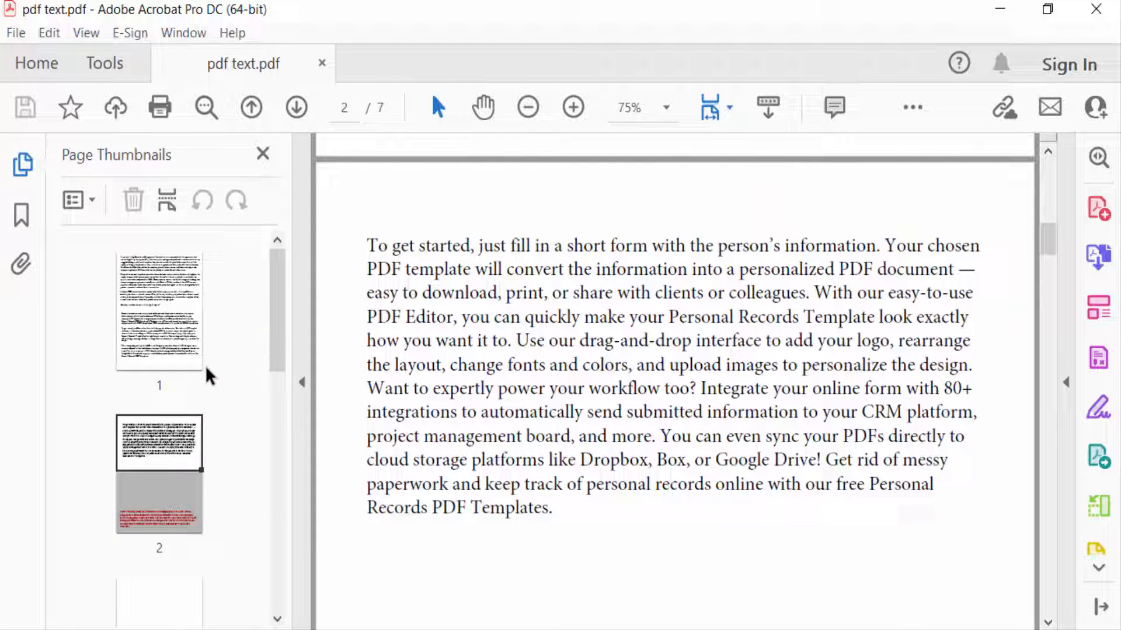
{"action": "scroll", "scroll_direction": "down", "scroll_amount": 3}
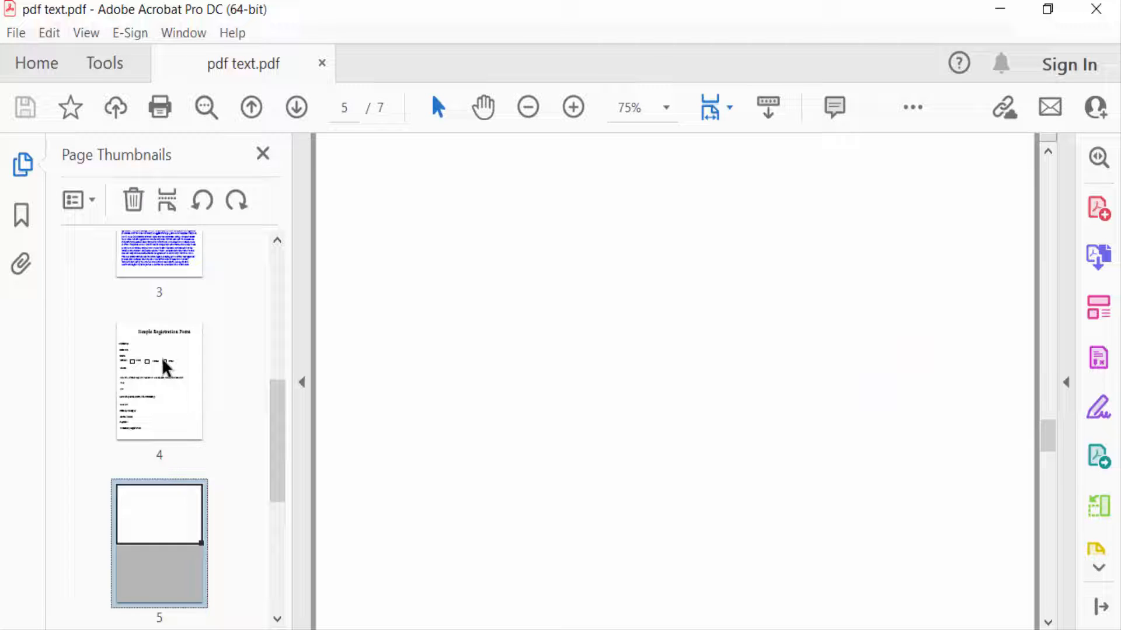
{"action": "left_click", "coordinate": [159, 383]}
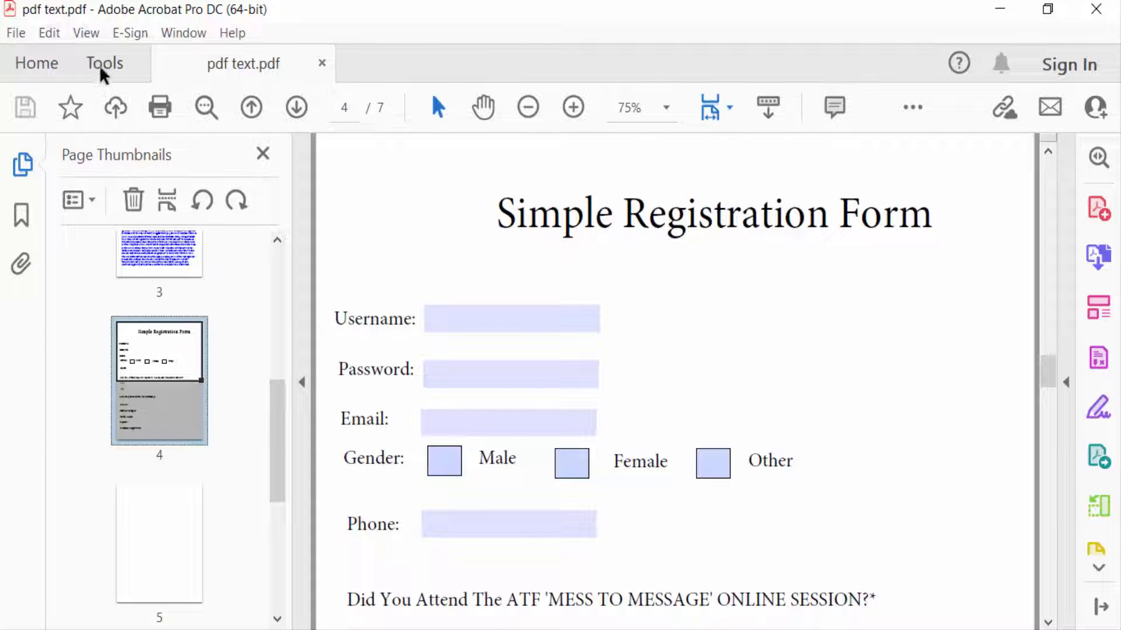
Step: Enter Organize Pages from the Tools tab and start deleting the blank fifth page
{"action": "left_click", "coordinate": [103, 63]}
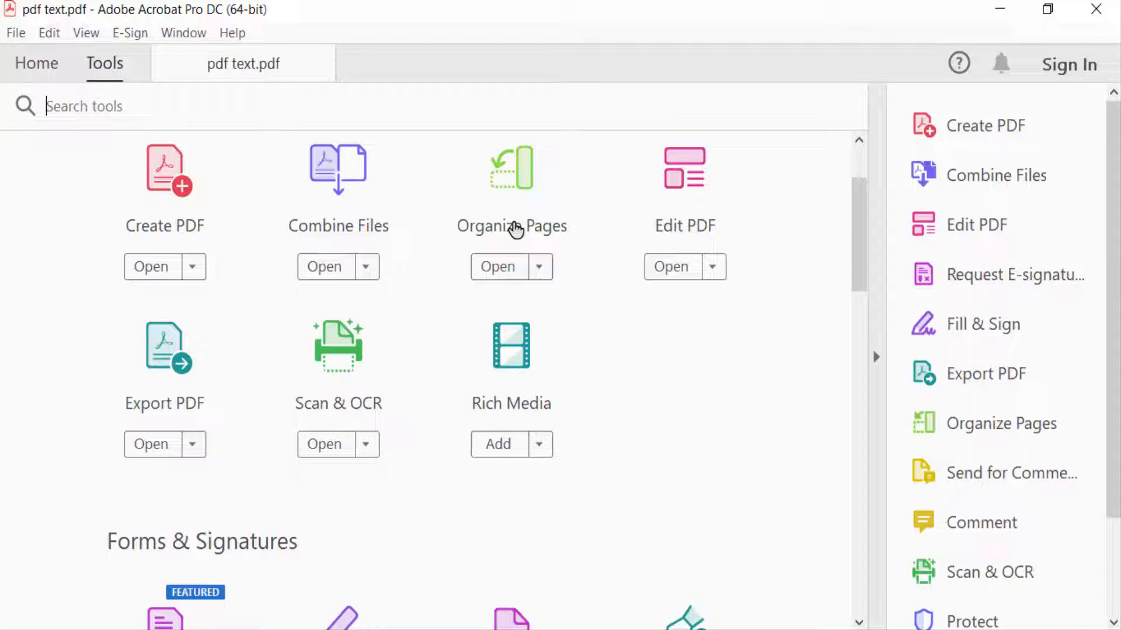
{"action": "left_click", "coordinate": [497, 267]}
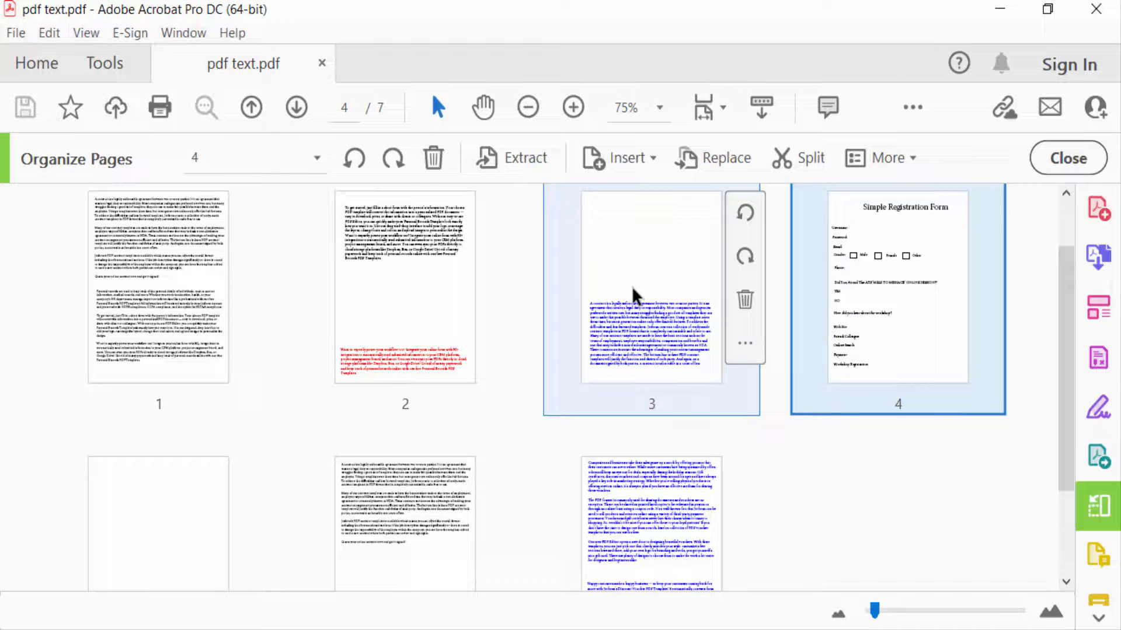
{"action": "scroll", "scroll_direction": "down", "scroll_amount": 3}
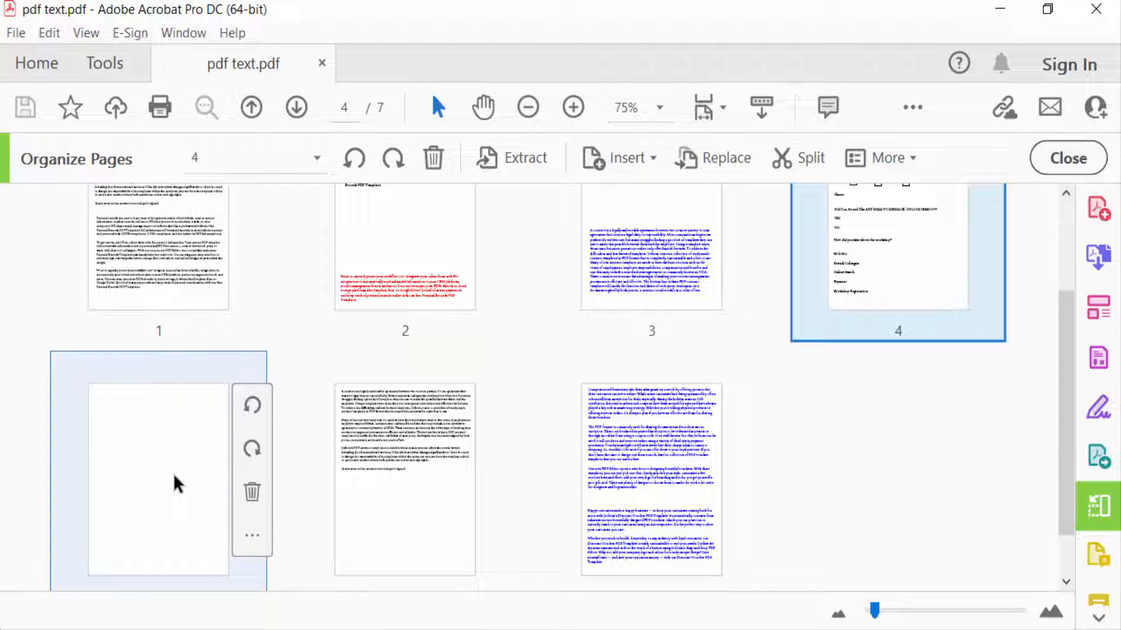
{"action": "mouse_move", "coordinate": [253, 492]}
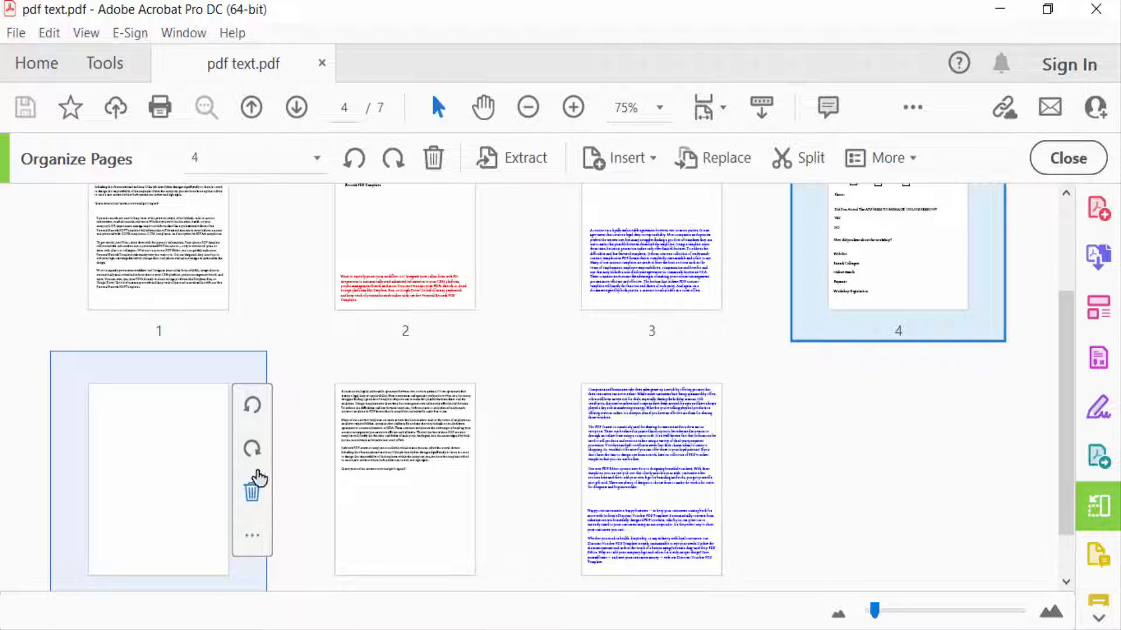
{"action": "mouse_move", "coordinate": [219, 525]}
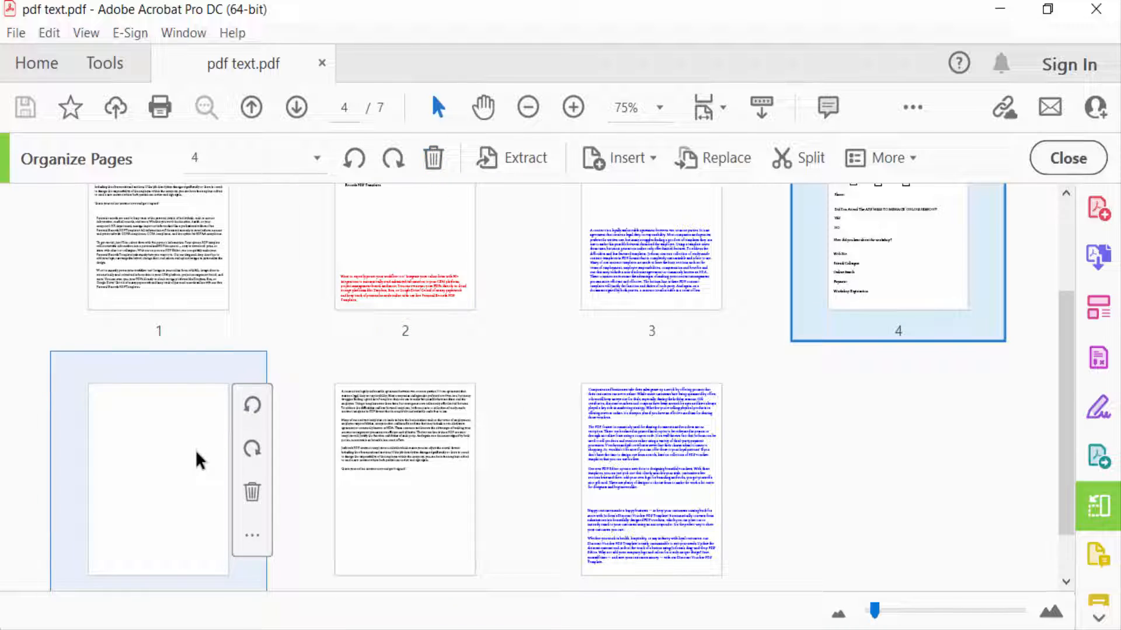
{"action": "left_click", "coordinate": [252, 493]}
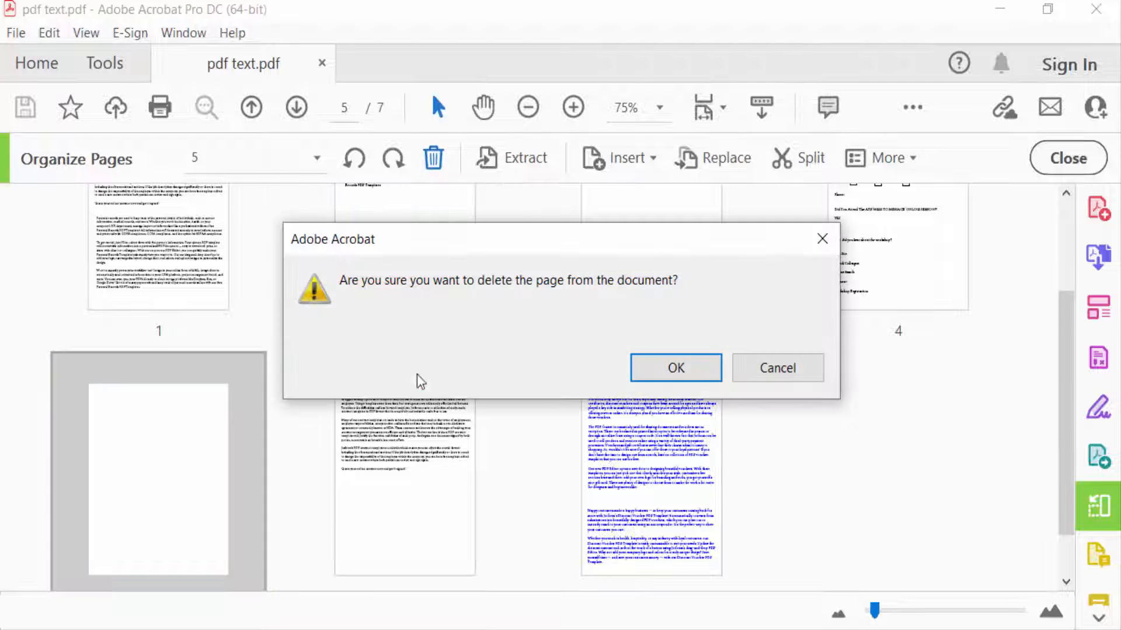
Step: Confirm deleting blank page 5, delete the registration form page, and leave Organize Pages with five pages left
{"action": "left_click", "coordinate": [675, 368]}
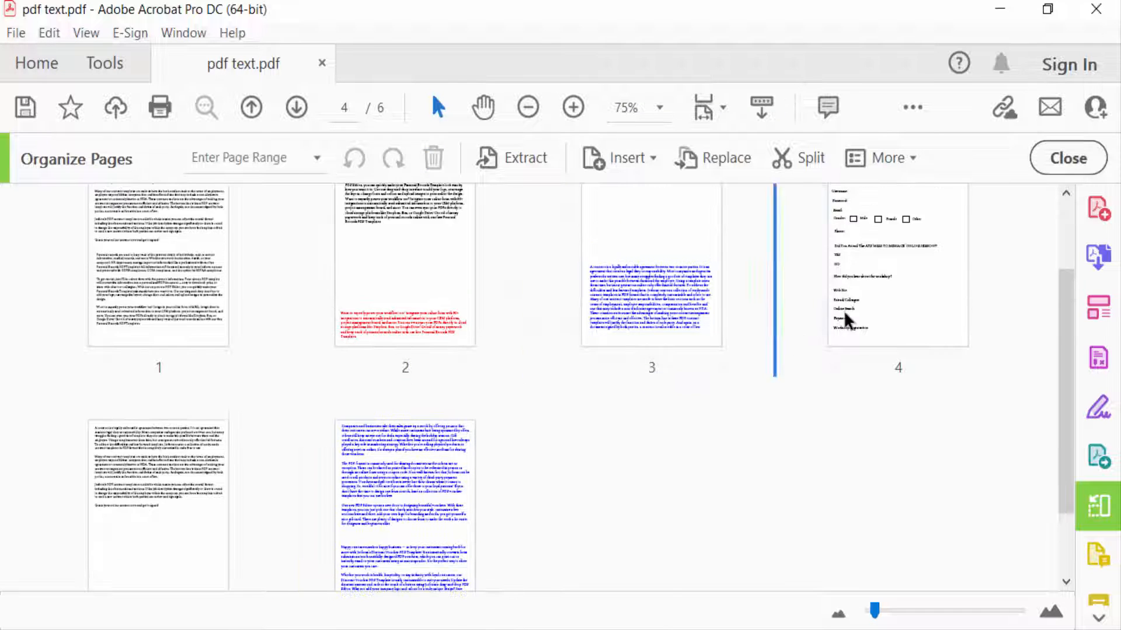
{"action": "left_click", "coordinate": [432, 157]}
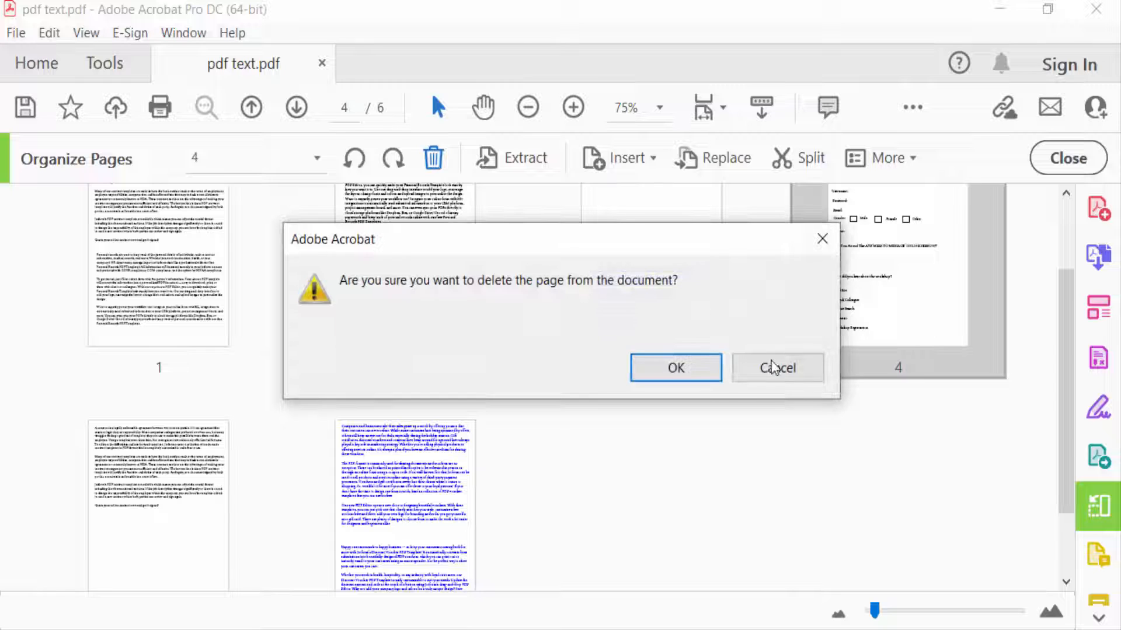
{"action": "left_click", "coordinate": [675, 368]}
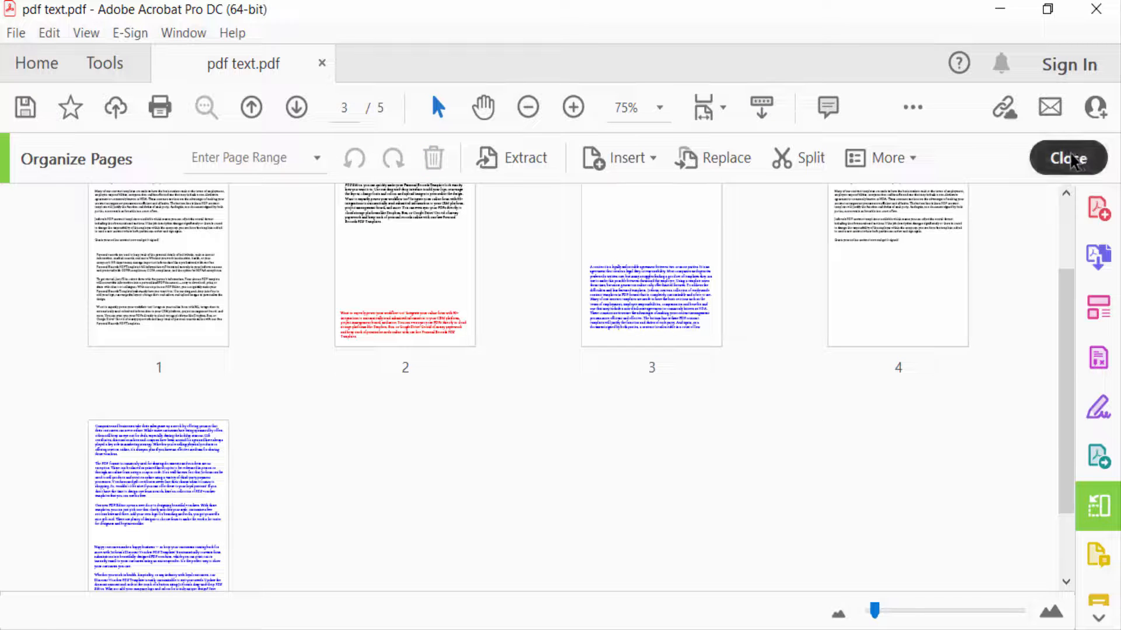
{"action": "left_click", "coordinate": [1064, 157]}
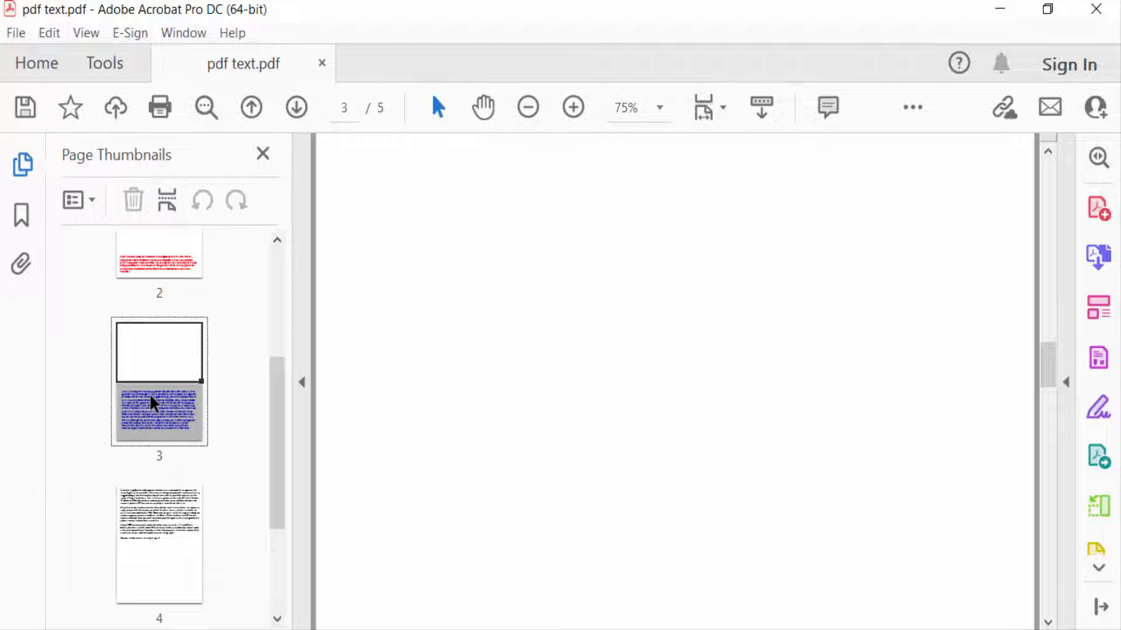
Step: Delete page 3 via Delete Pages with 'Selected' chosen, leaving four pages
{"action": "right_click", "coordinate": [154, 402]}
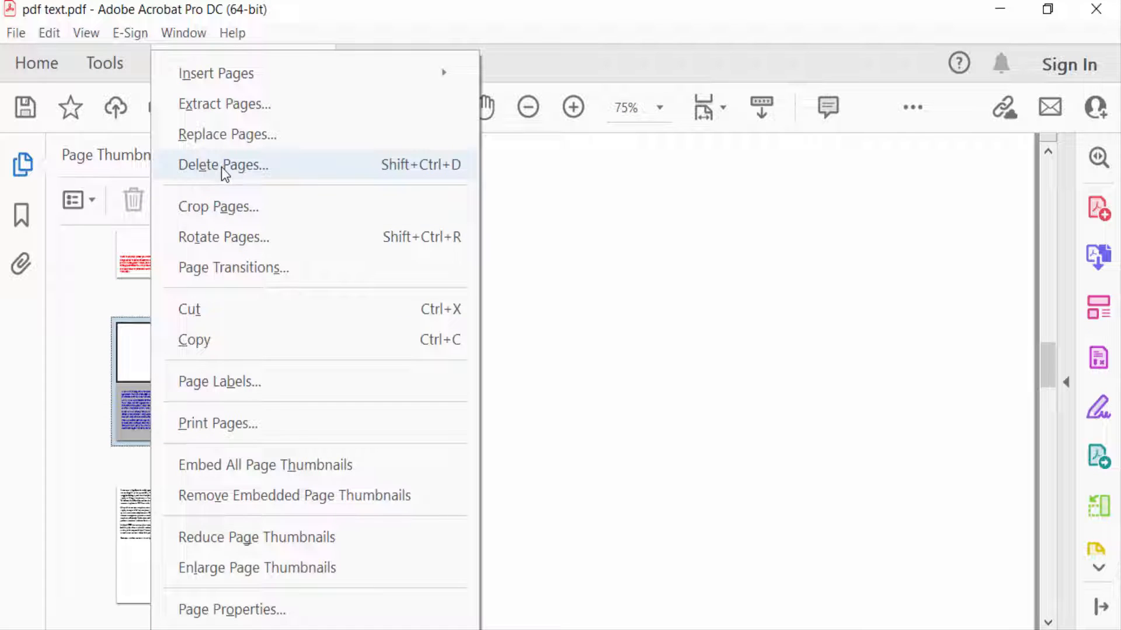
{"action": "left_click", "coordinate": [222, 166]}
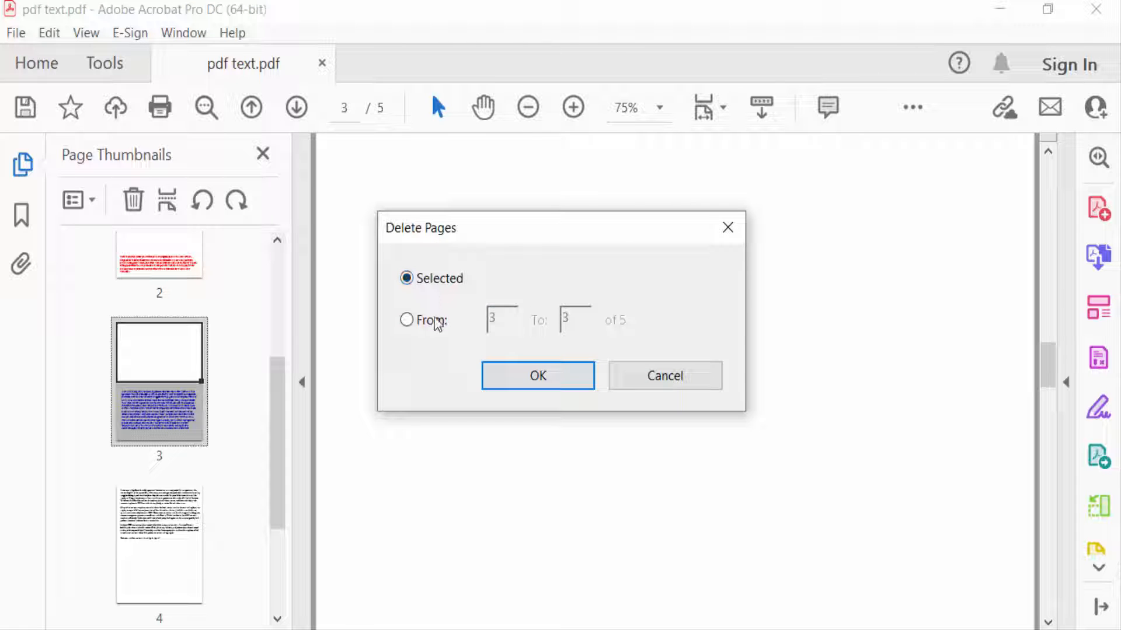
{"action": "left_click", "coordinate": [406, 320]}
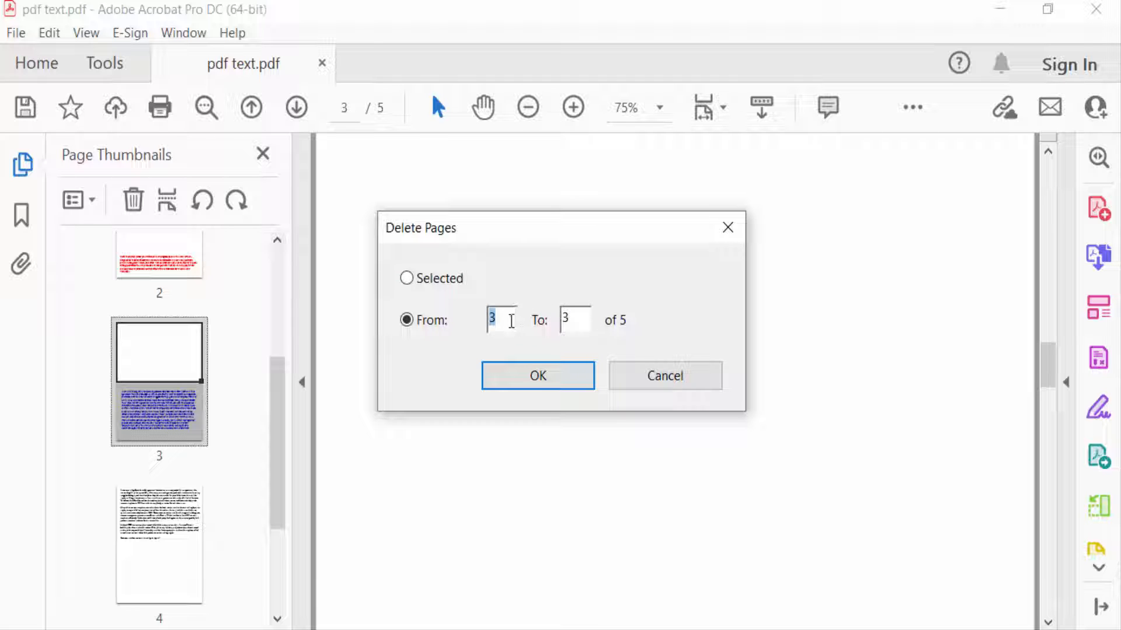
{"action": "left_click", "coordinate": [407, 277]}
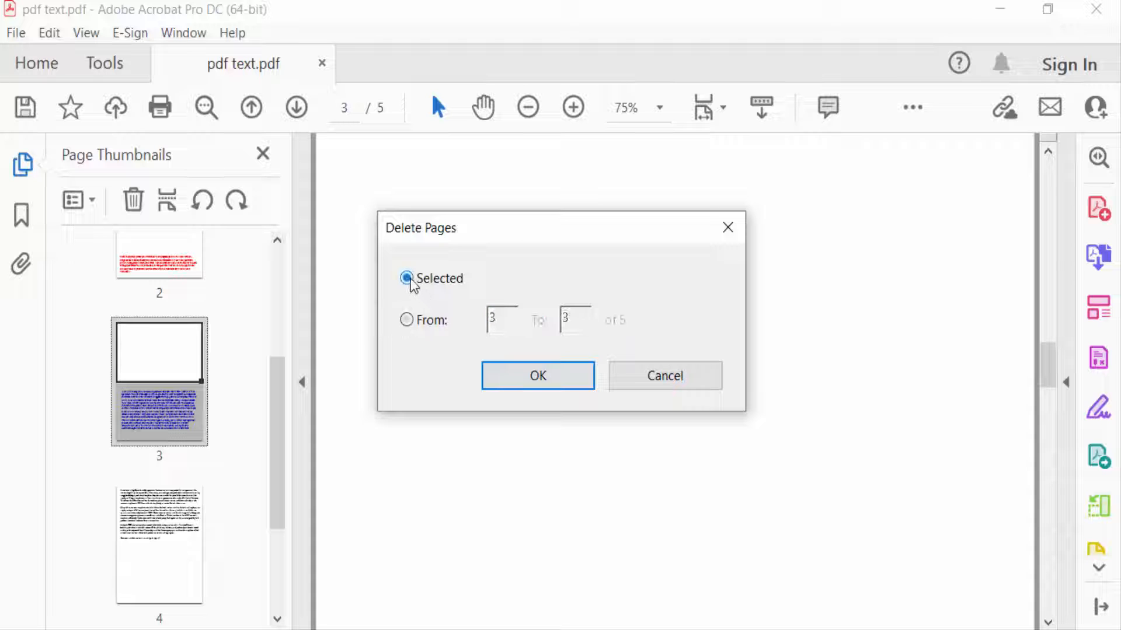
{"action": "left_click", "coordinate": [537, 376]}
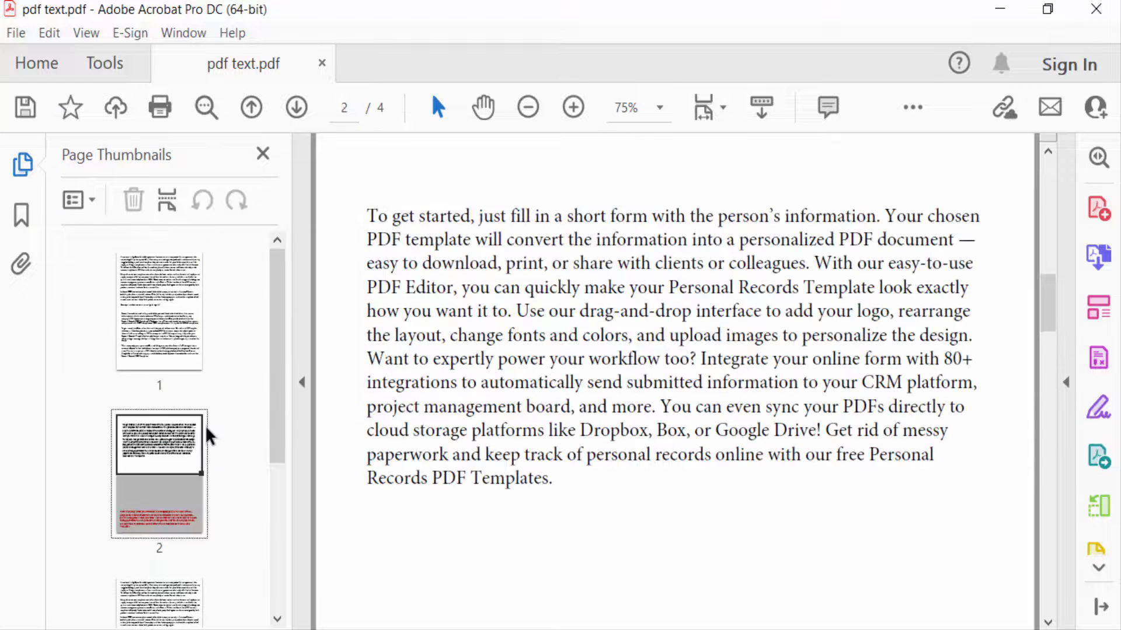
{"action": "scroll", "scroll_direction": "down", "scroll_amount": 3}
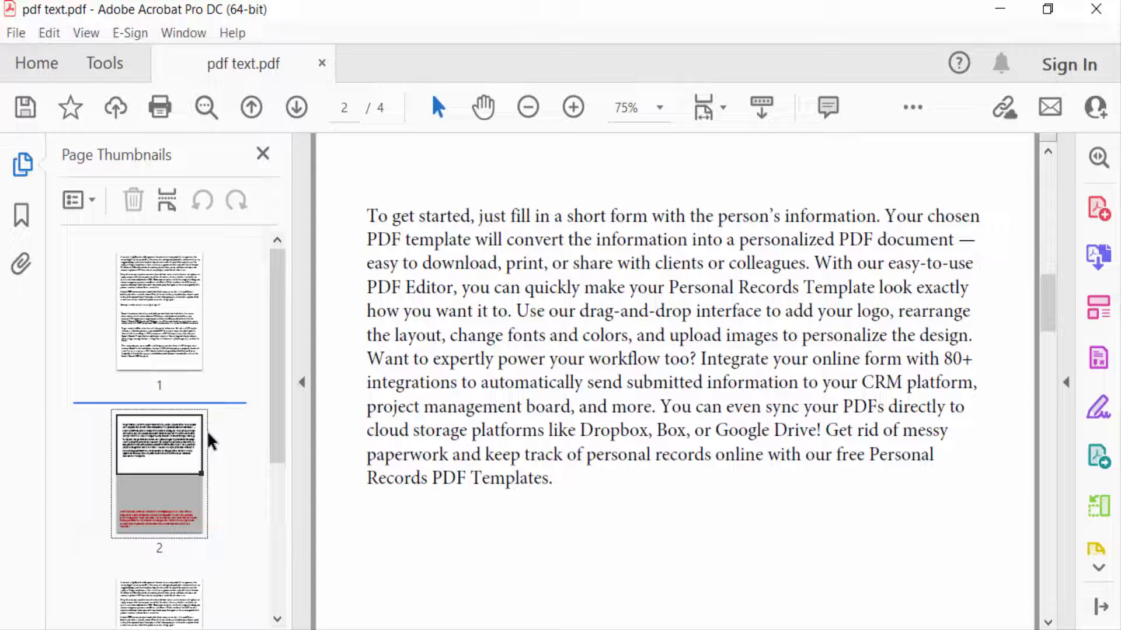
{"action": "scroll", "scroll_direction": "down", "scroll_amount": 3}
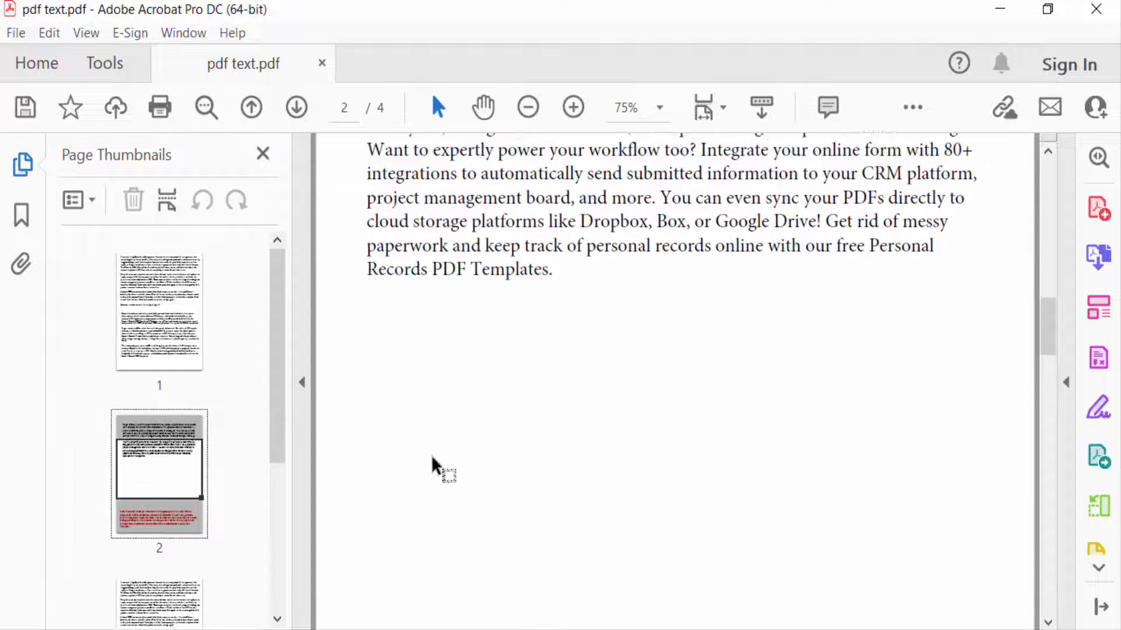
{"action": "scroll", "scroll_direction": "down", "scroll_amount": 3}
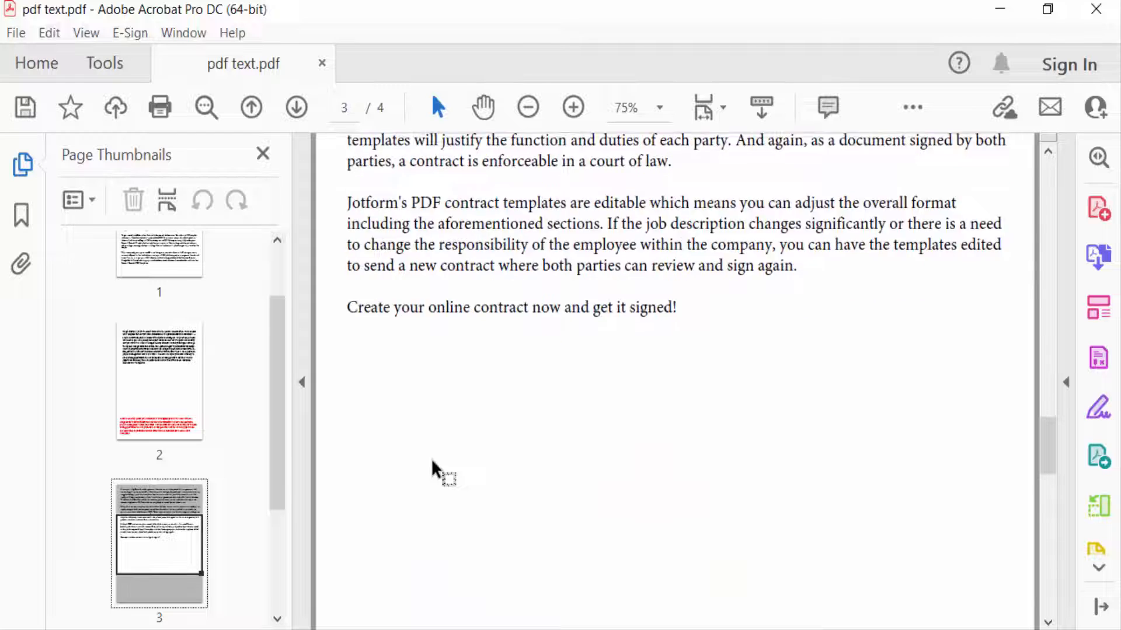